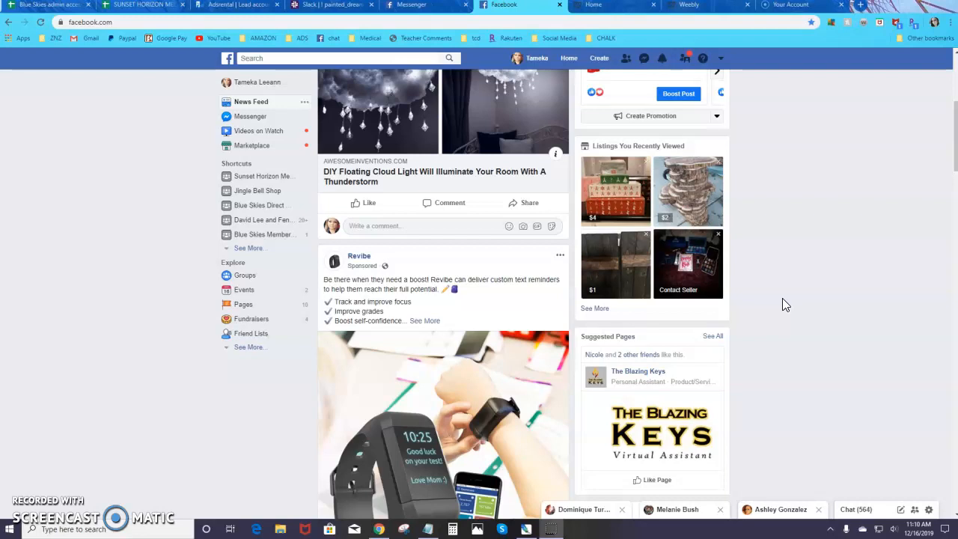
{"action": "mouse_move", "coordinate": [381, 268]}
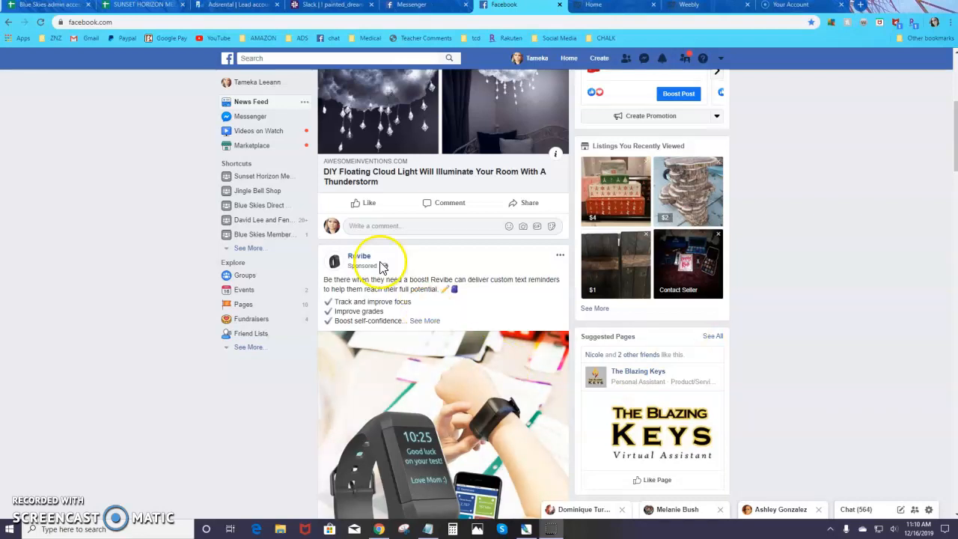
{"action": "scroll", "scroll_direction": "down", "scroll_amount": 3}
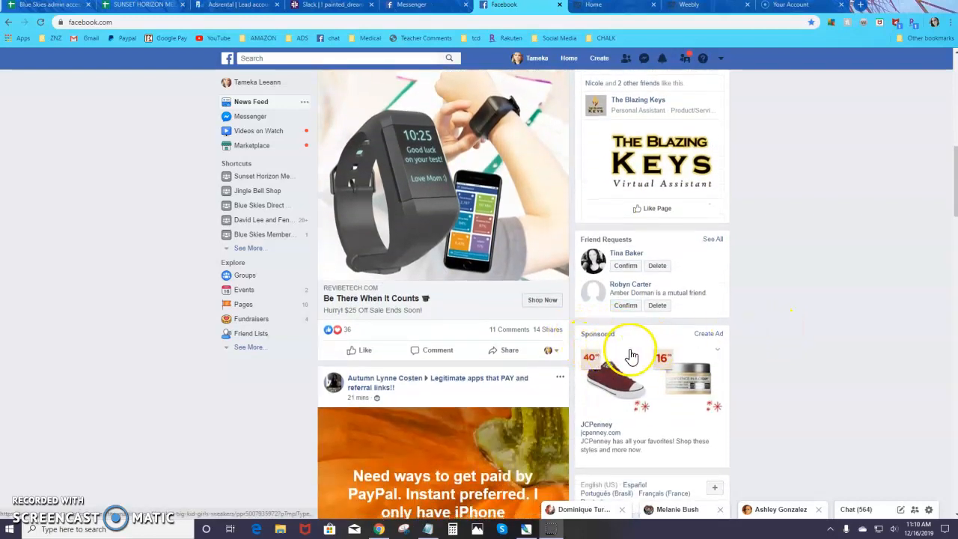
{"action": "mouse_move", "coordinate": [800, 353]}
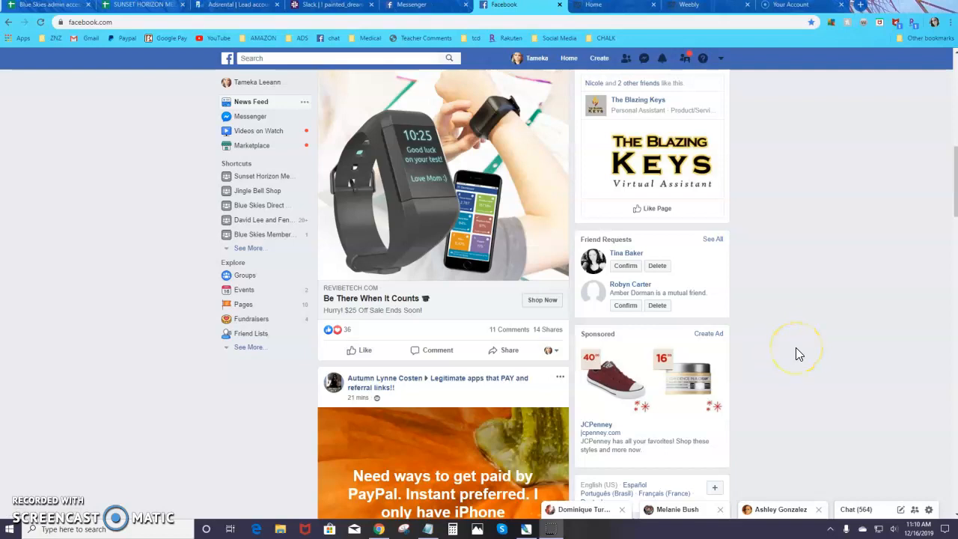